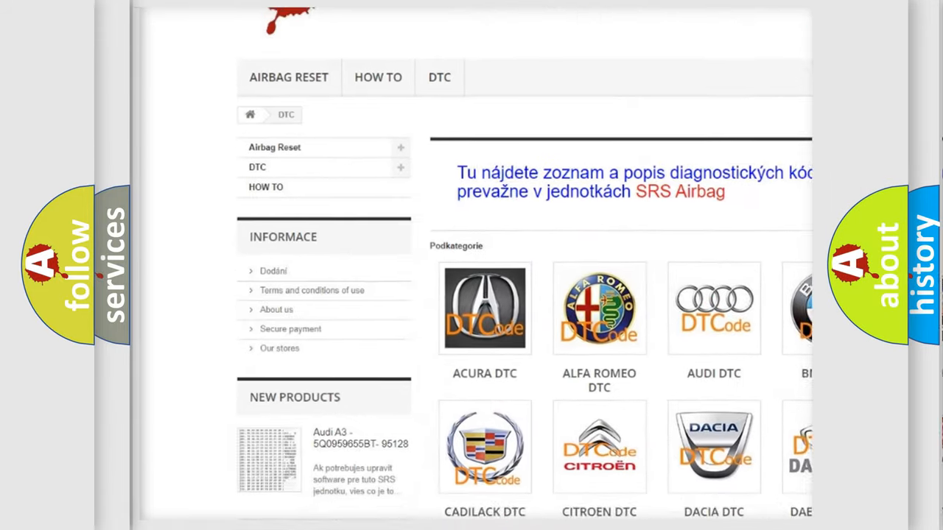
scroll("down", 3)
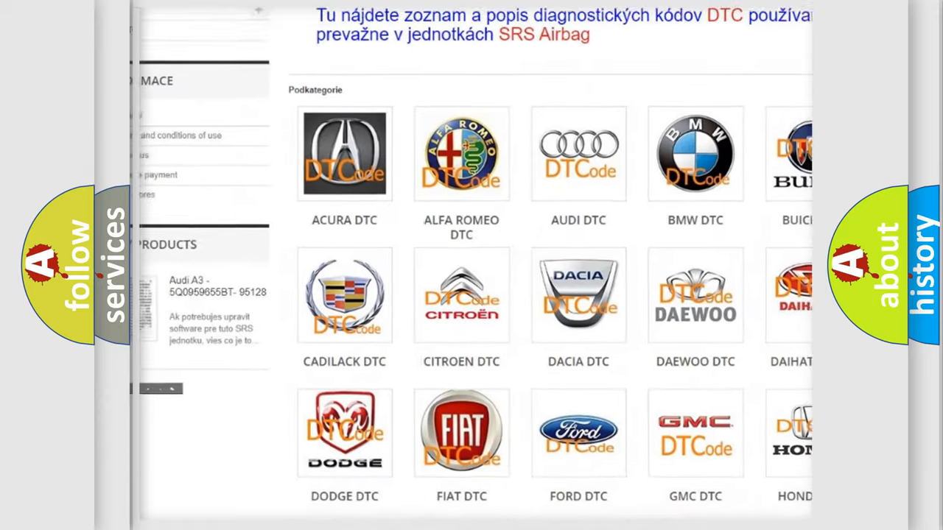